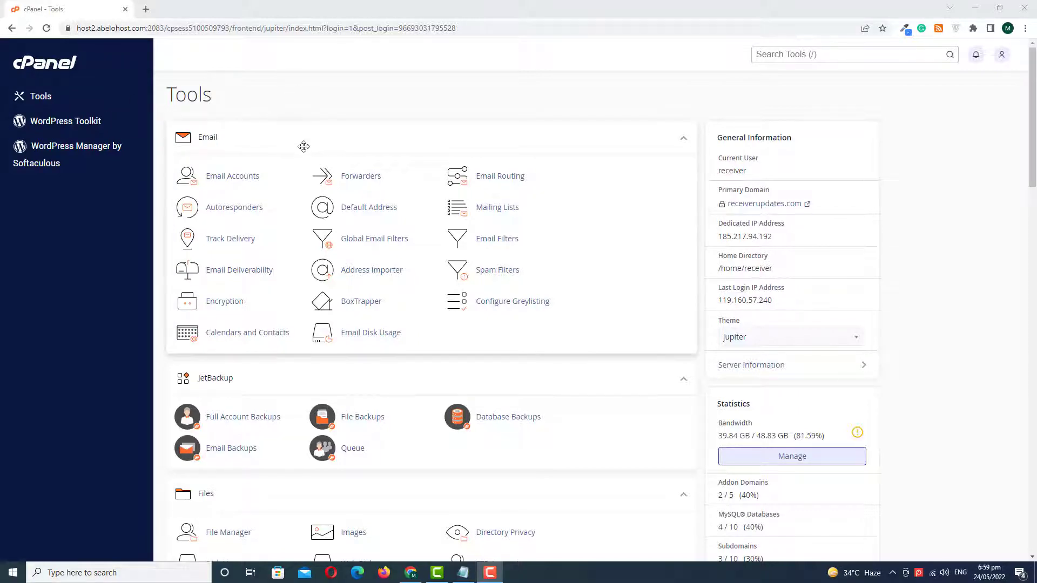
Scroll down the Tools page past Metrics, Security and Software sections
{"action": "scroll", "scroll_direction": "down", "scroll_amount": 3}
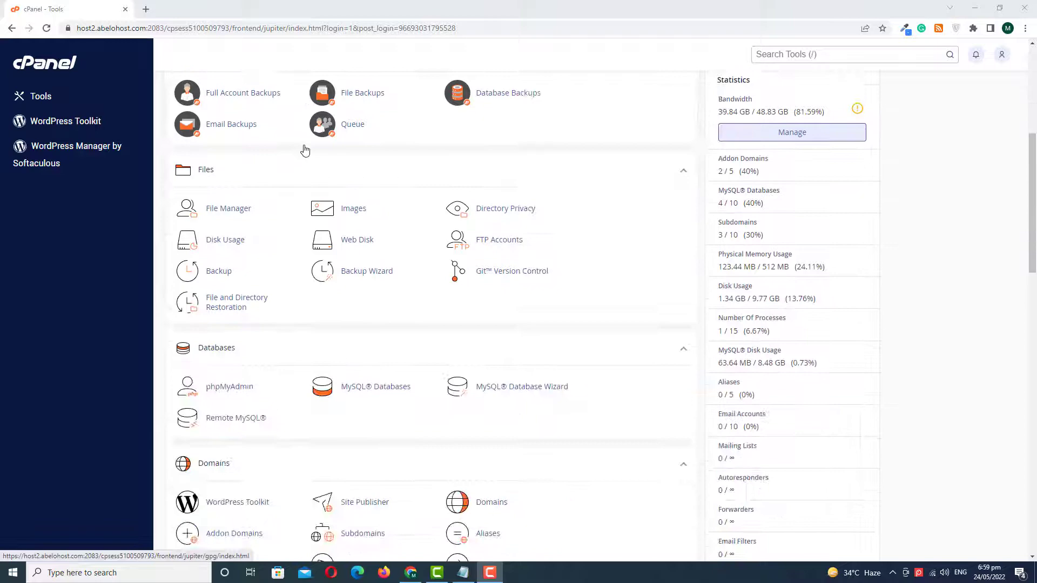
{"action": "scroll", "scroll_direction": "down", "scroll_amount": 3}
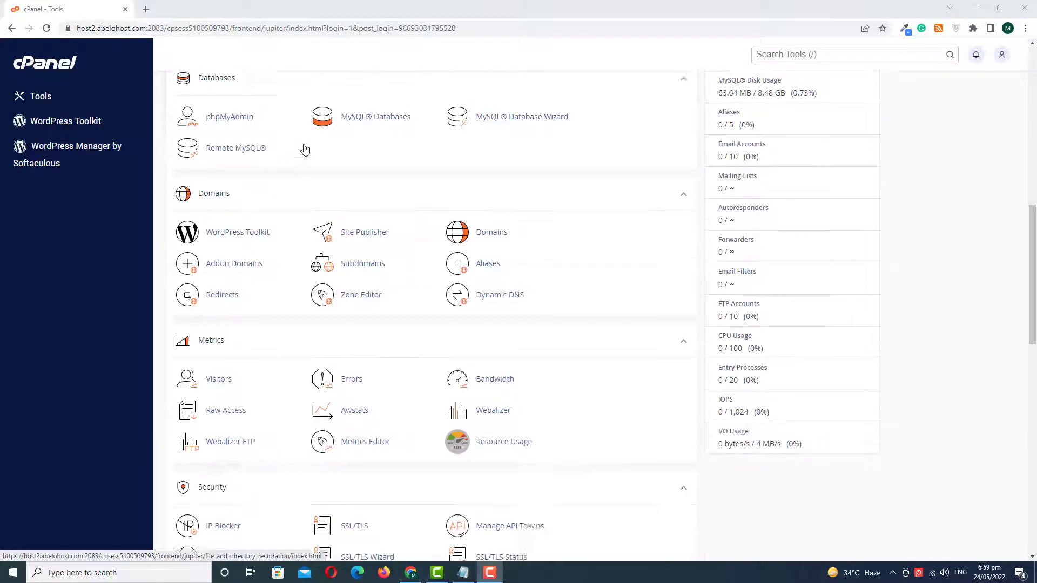
{"action": "scroll", "scroll_direction": "down", "scroll_amount": 3}
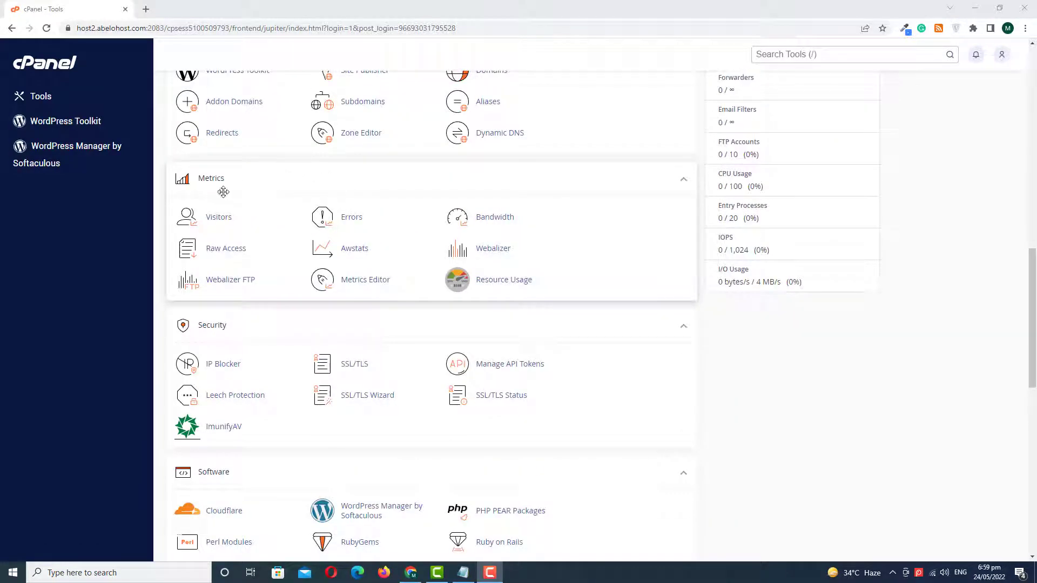
{"action": "mouse_move", "coordinate": [198, 188]}
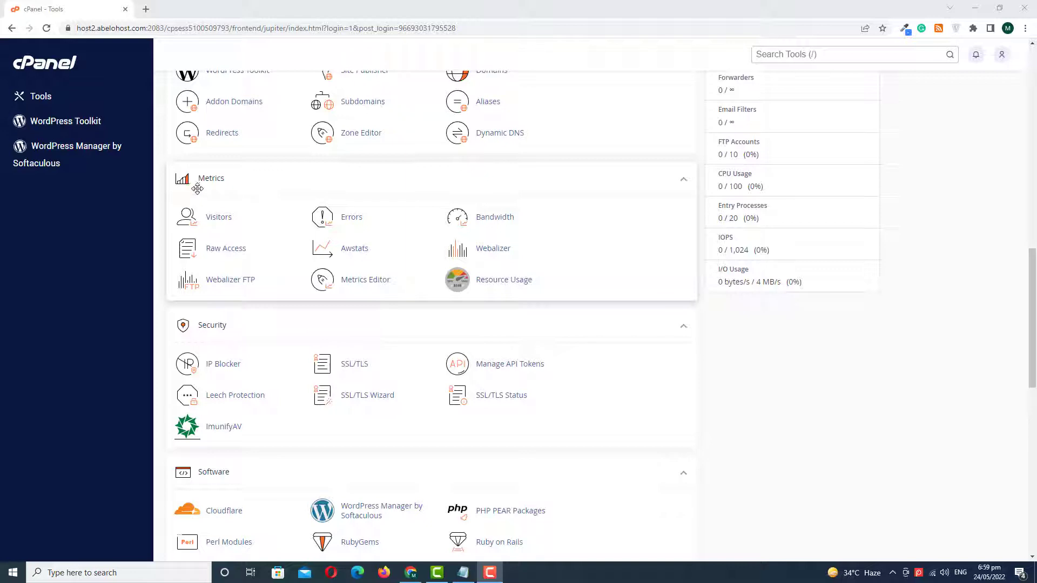
{"action": "mouse_move", "coordinate": [218, 217]}
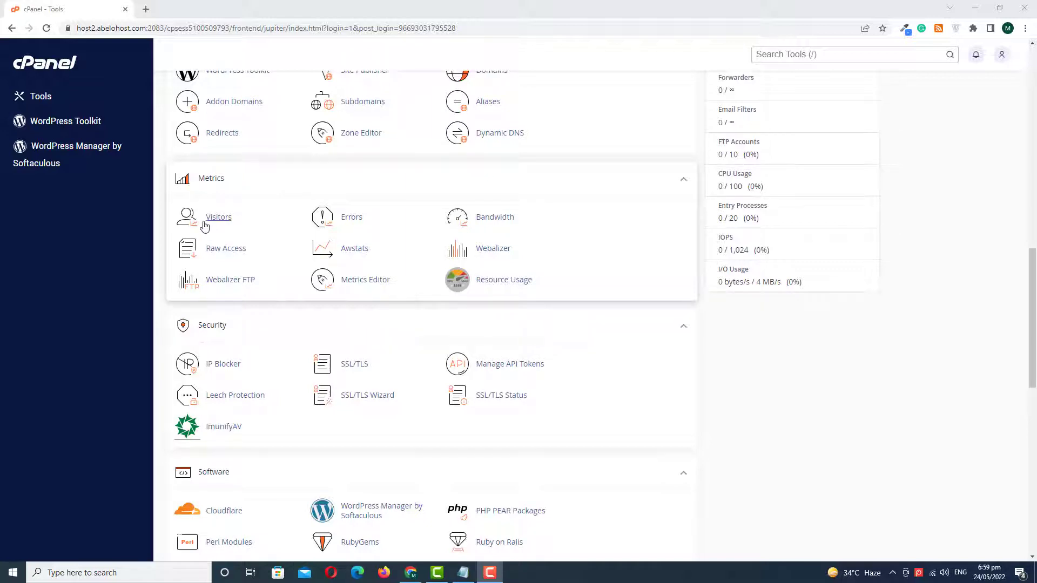
Open the Visitors tool under Metrics to see the Select a Domain list
{"action": "left_click", "coordinate": [218, 217]}
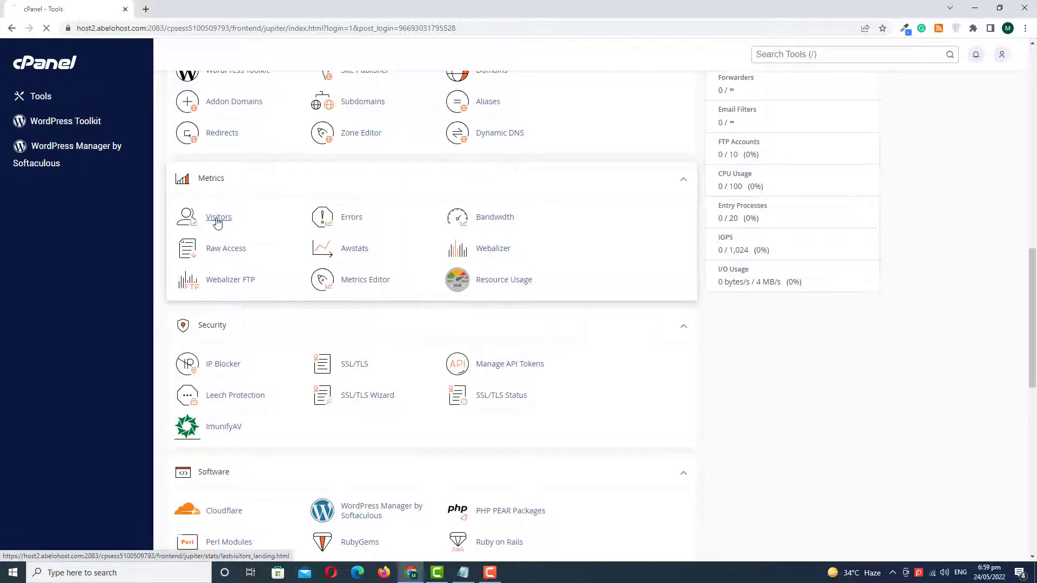
{"action": "left_click", "coordinate": [219, 218]}
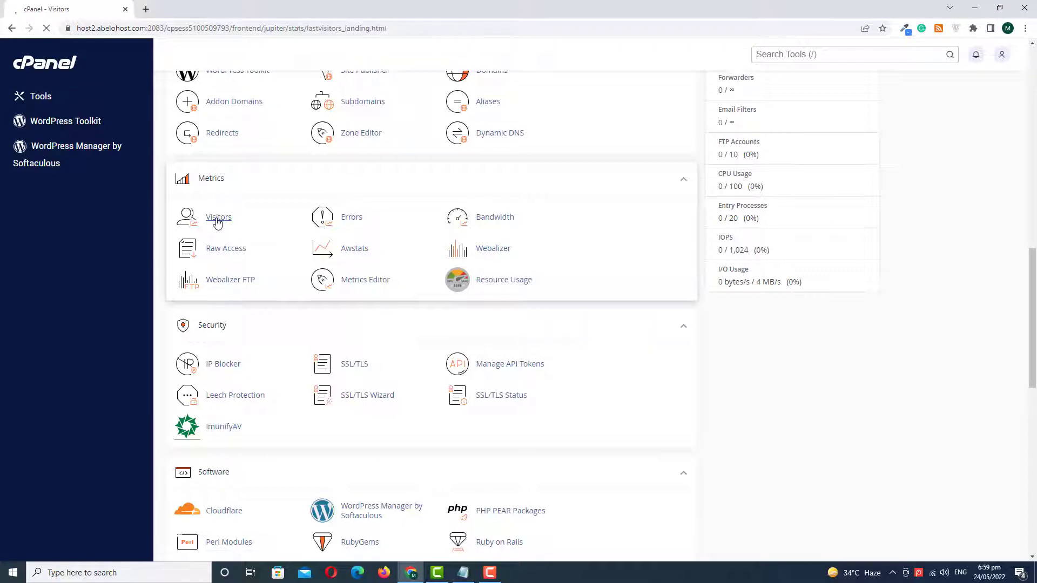
{"action": "left_click", "coordinate": [218, 217]}
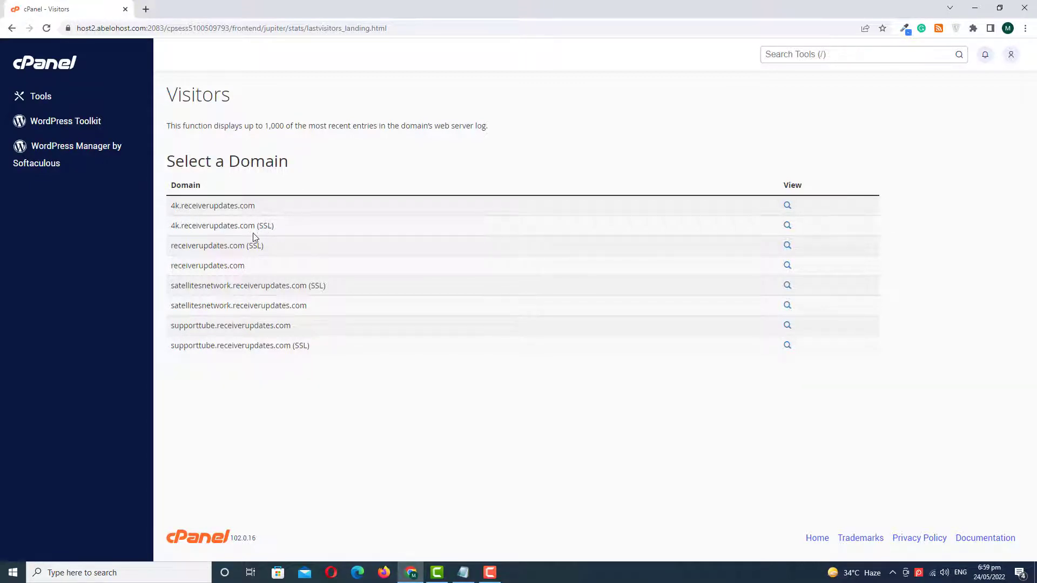
{"action": "mouse_move", "coordinate": [262, 300]}
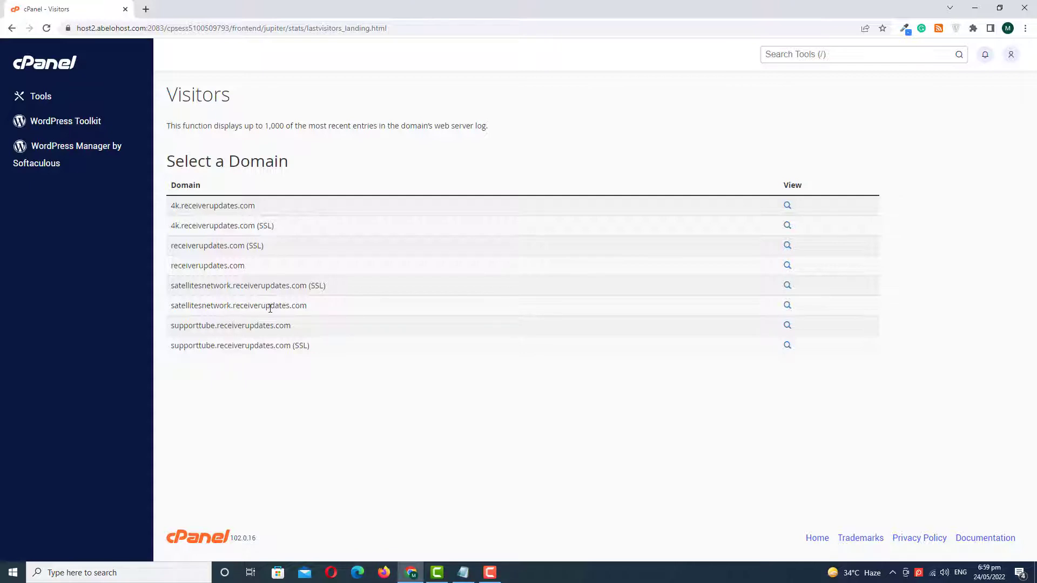
{"action": "mouse_move", "coordinate": [449, 300]}
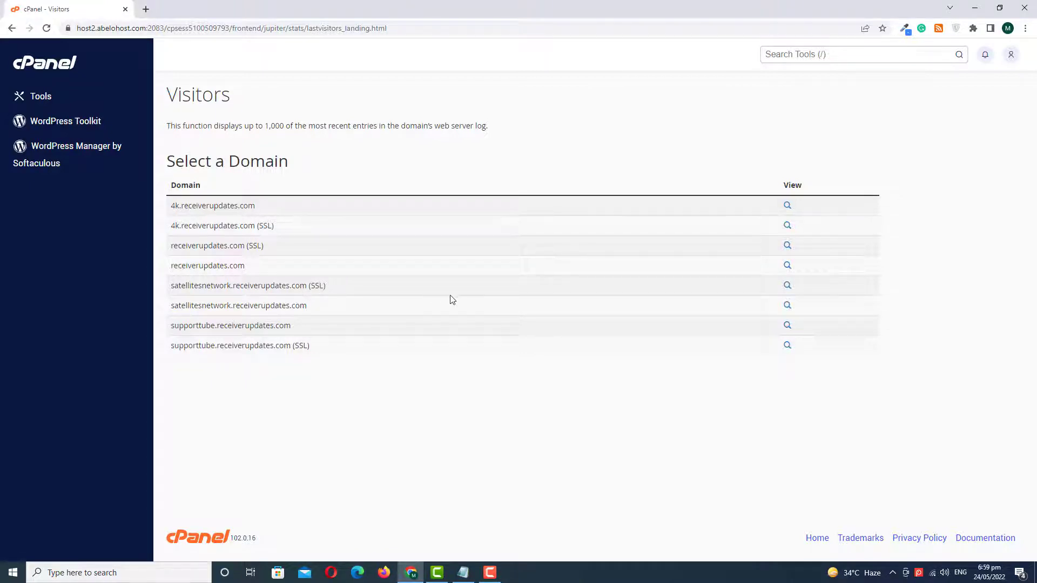
{"action": "mouse_move", "coordinate": [787, 285]}
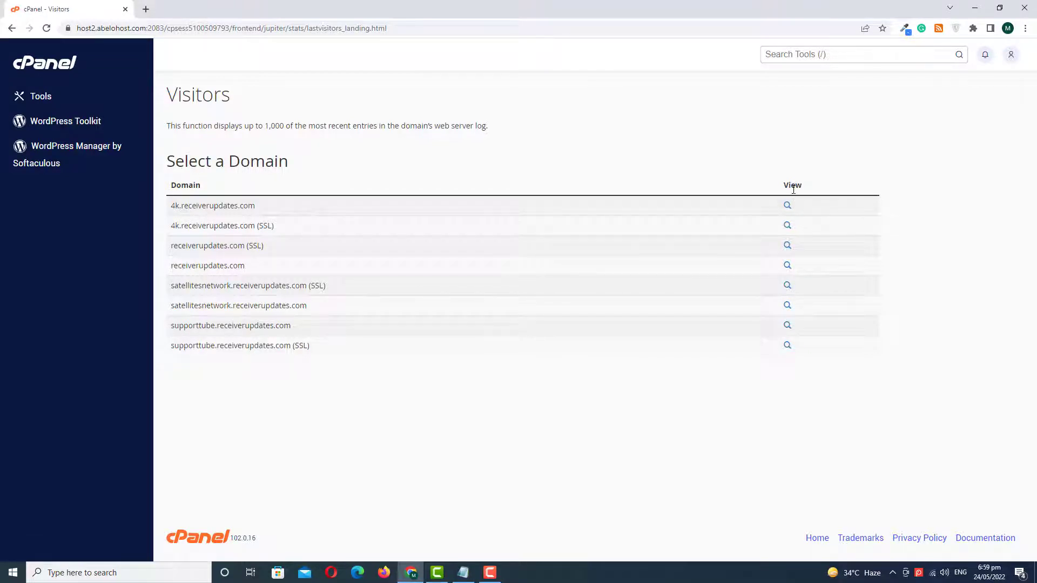
{"action": "mouse_move", "coordinate": [786, 285]}
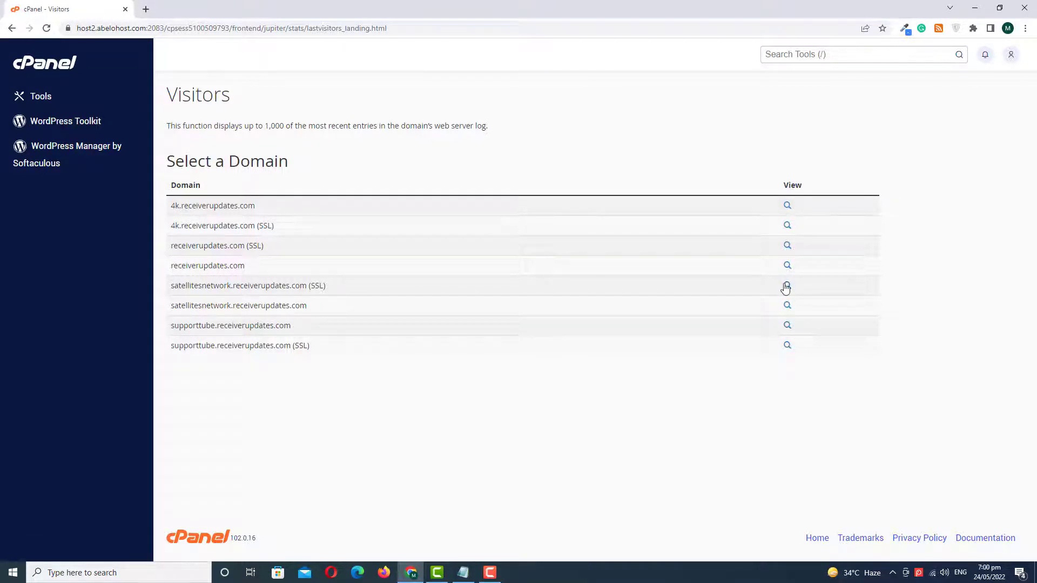
{"action": "left_click", "coordinate": [786, 286]}
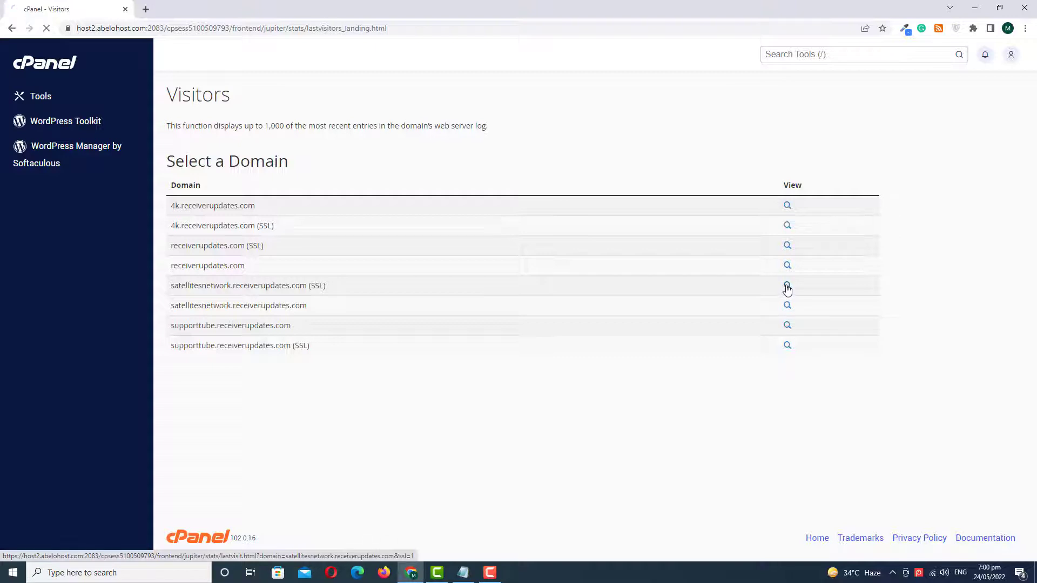
{"action": "left_click", "coordinate": [786, 285]}
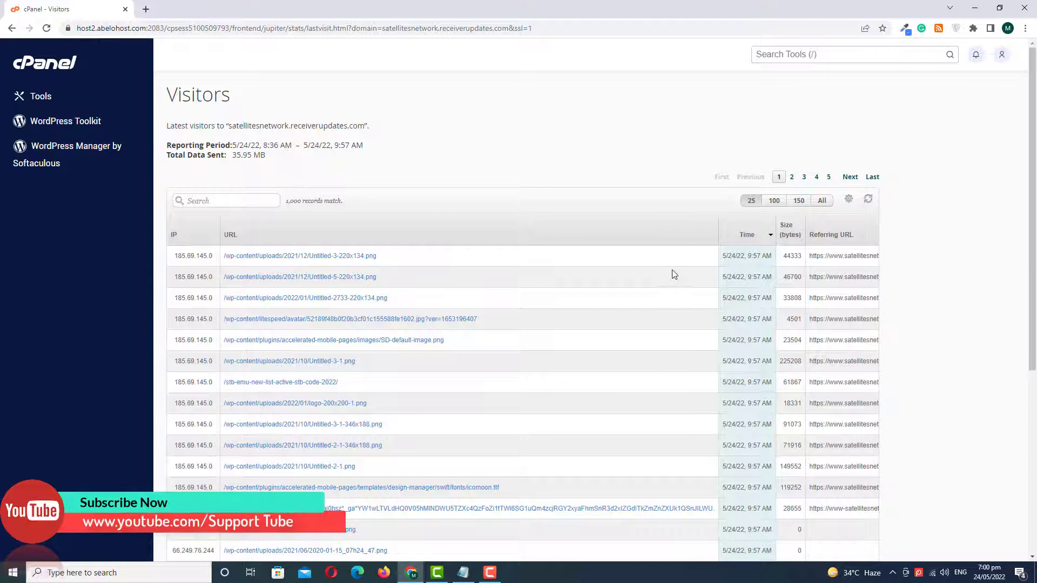
{"action": "mouse_move", "coordinate": [379, 266]}
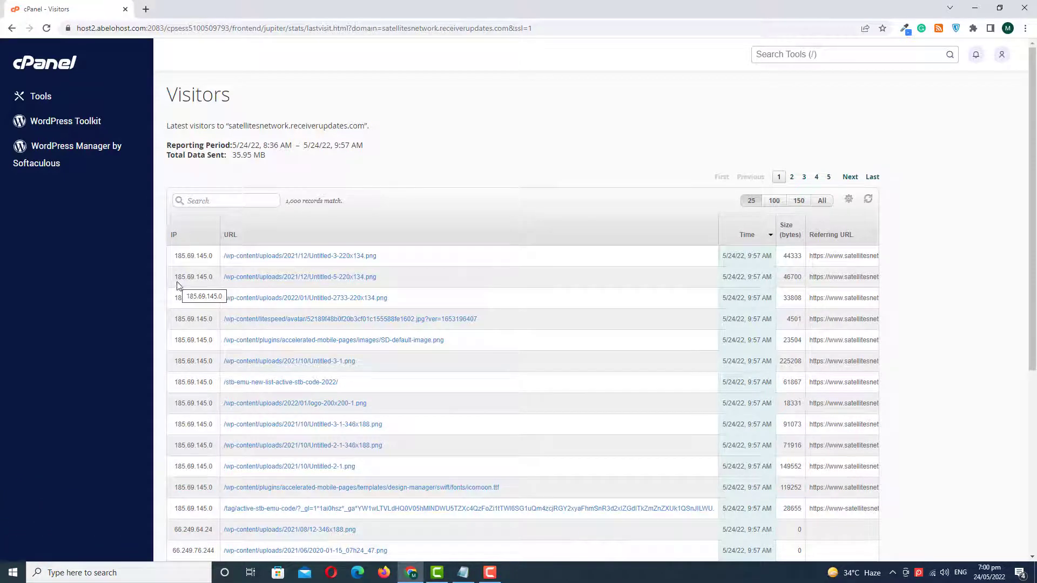
{"action": "mouse_move", "coordinate": [188, 272]}
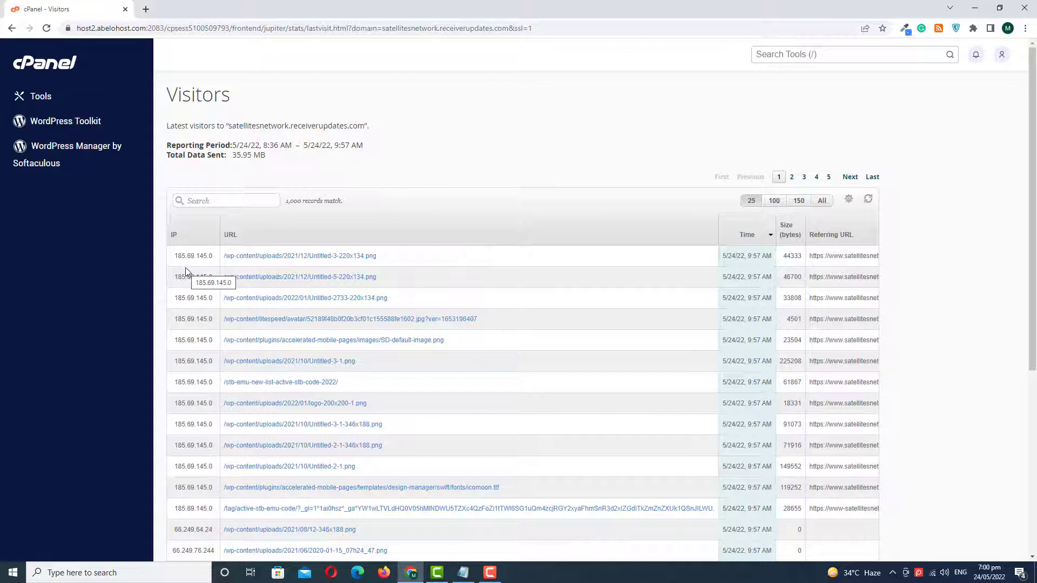
{"action": "scroll", "scroll_direction": "down", "scroll_amount": 3}
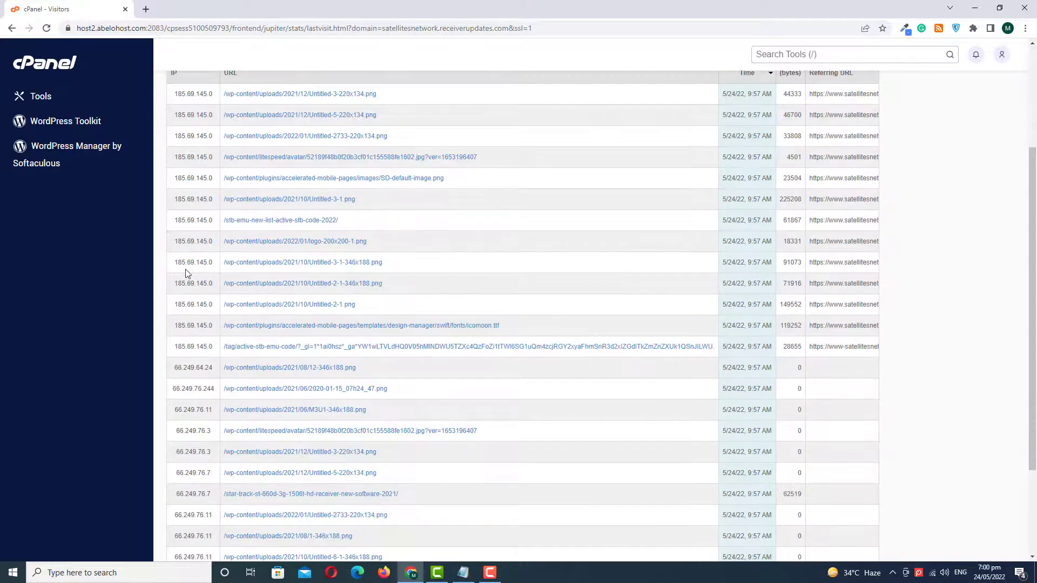
{"action": "scroll", "scroll_direction": "down", "scroll_amount": 3}
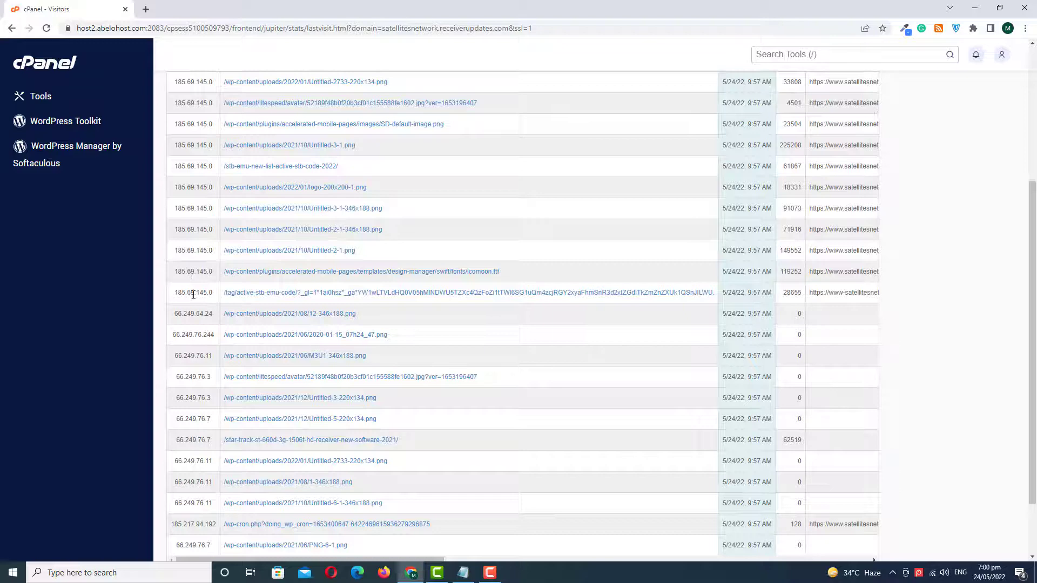
{"action": "scroll", "scroll_direction": "down", "scroll_amount": 3}
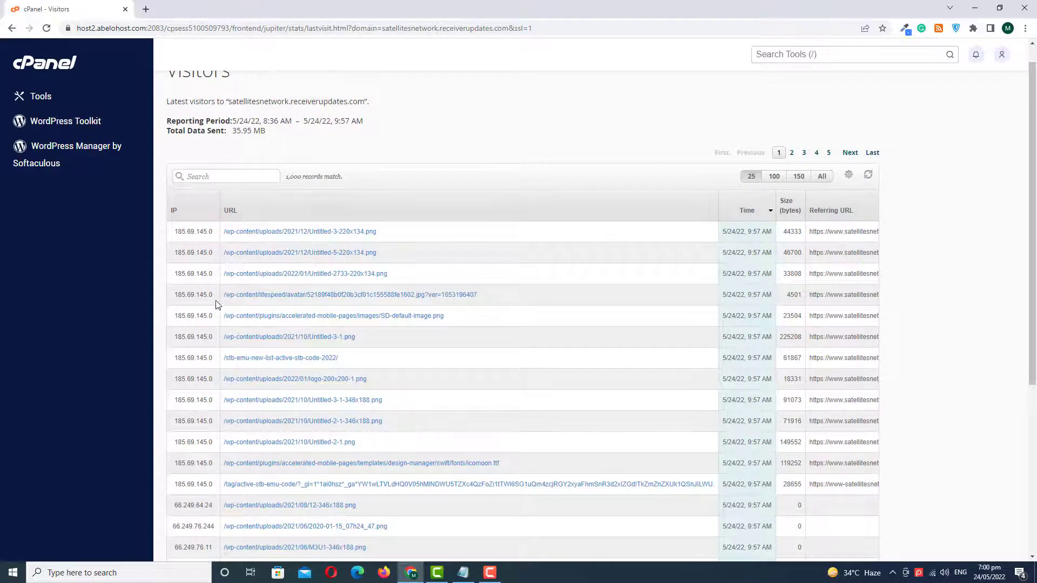
{"action": "mouse_move", "coordinate": [263, 206]}
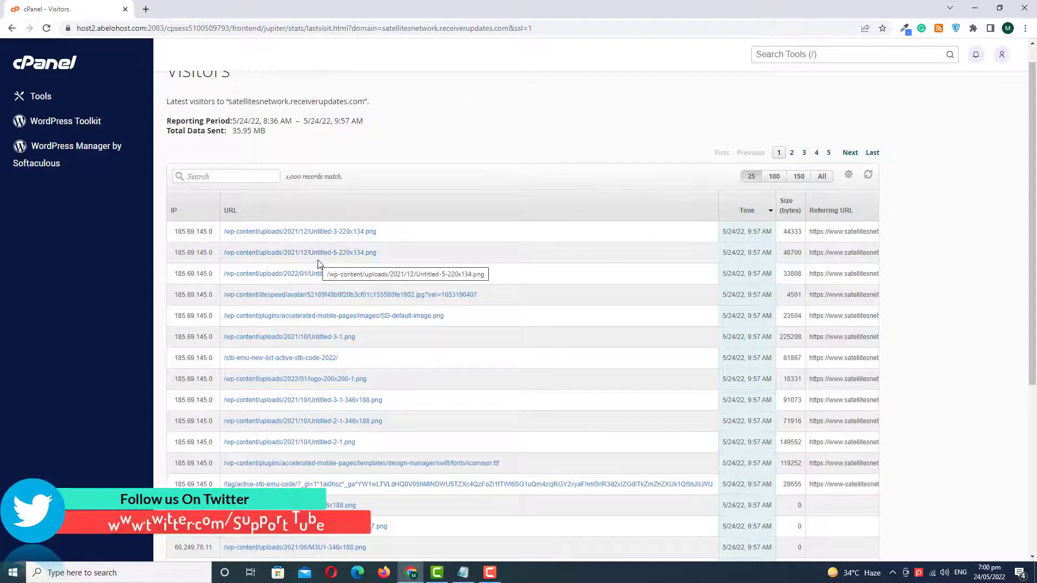
{"action": "mouse_move", "coordinate": [368, 306]}
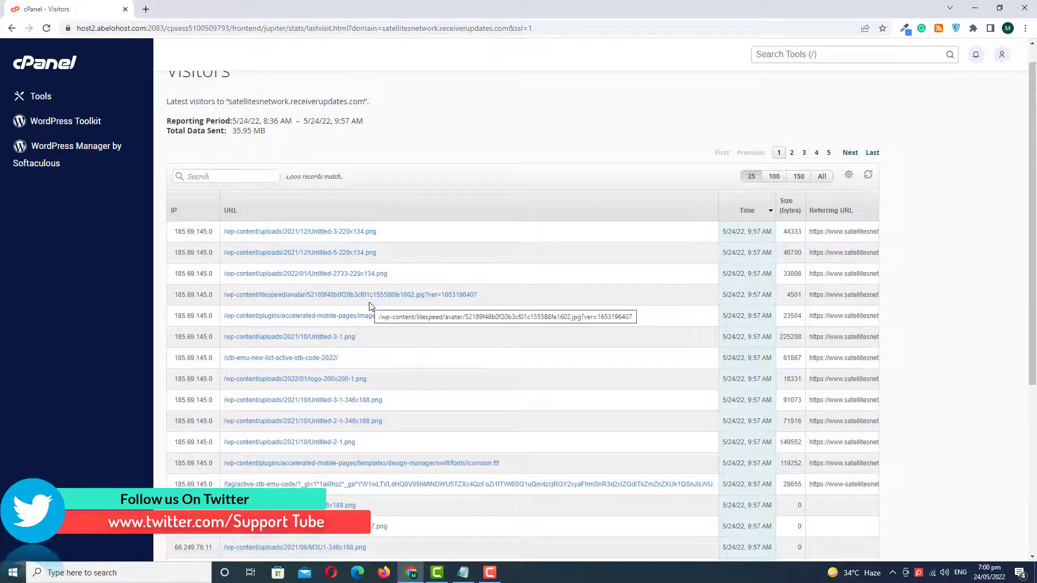
{"action": "mouse_move", "coordinate": [666, 224]}
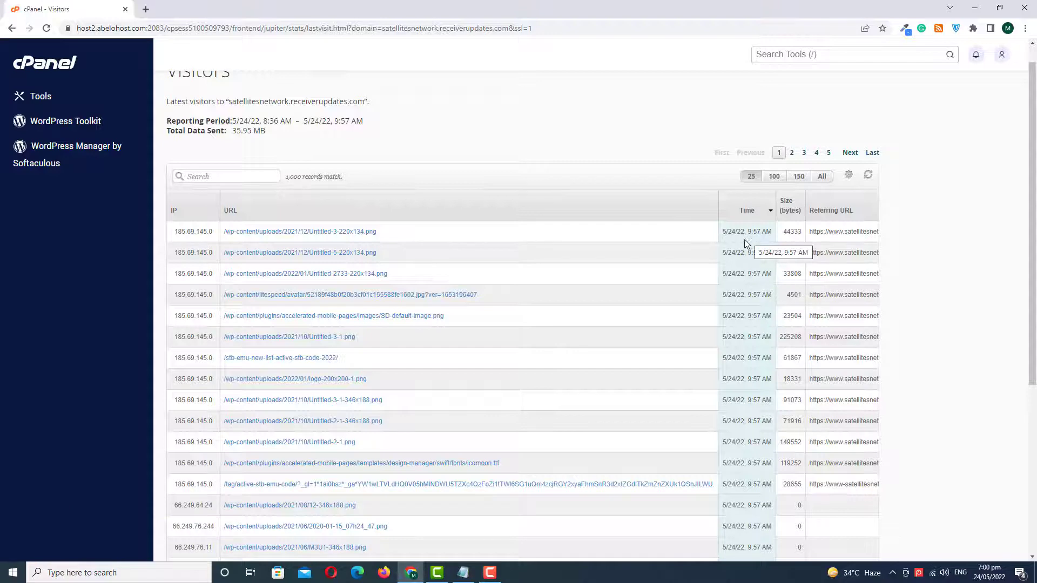
{"action": "mouse_move", "coordinate": [746, 252]}
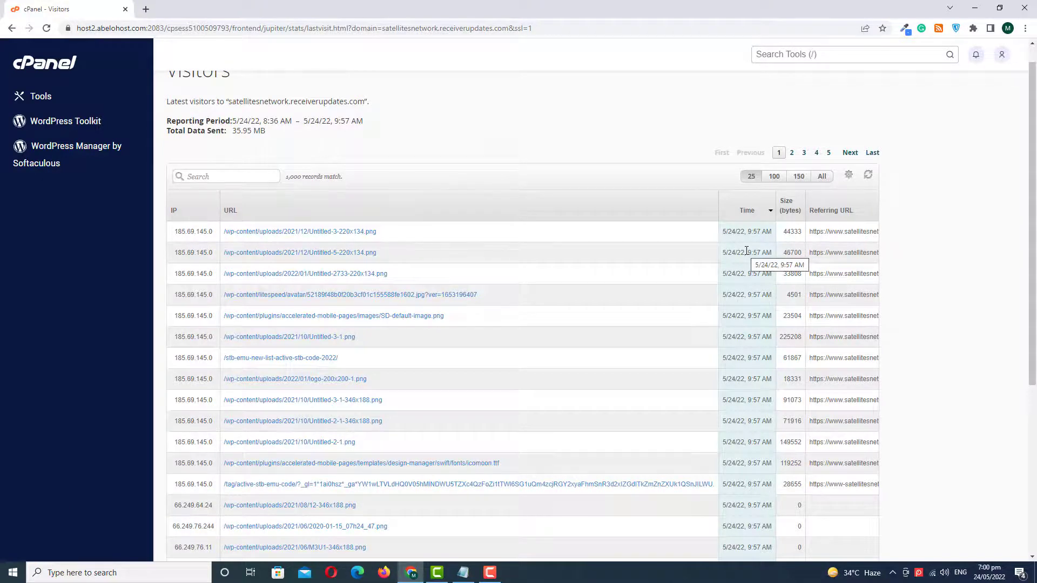
Scroll the visitors table to expose the Time, Size and Referring URL columns
{"action": "scroll", "scroll_direction": "down", "scroll_amount": 3}
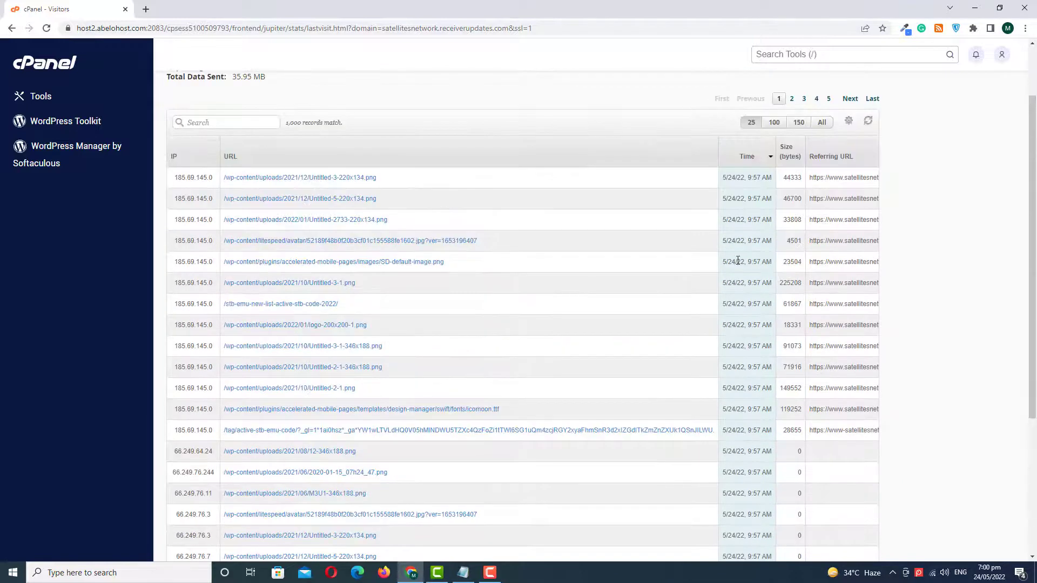
{"action": "scroll", "scroll_direction": "down", "scroll_amount": 3}
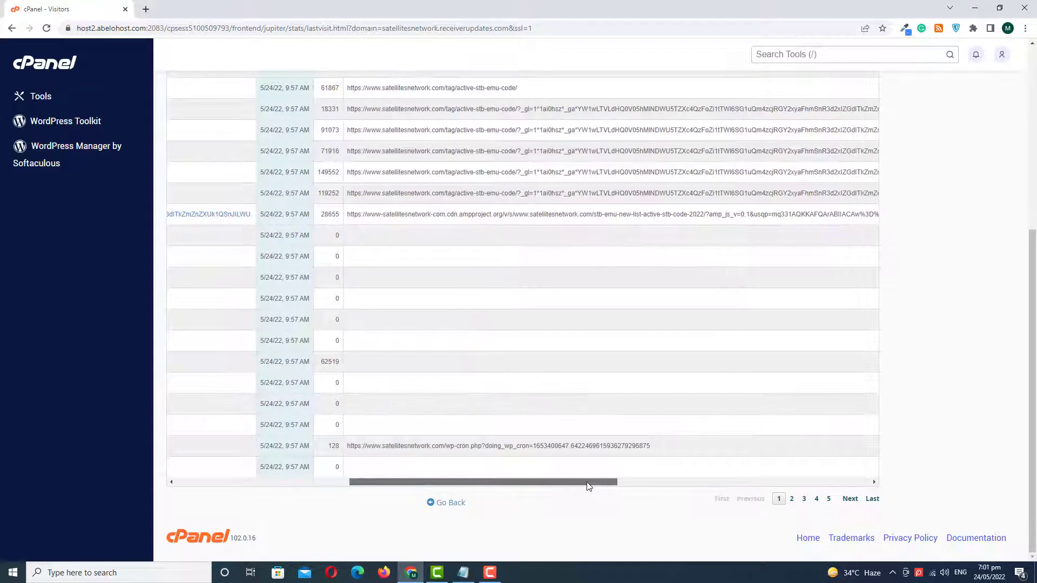
{"action": "scroll", "scroll_direction": "up", "scroll_amount": 3}
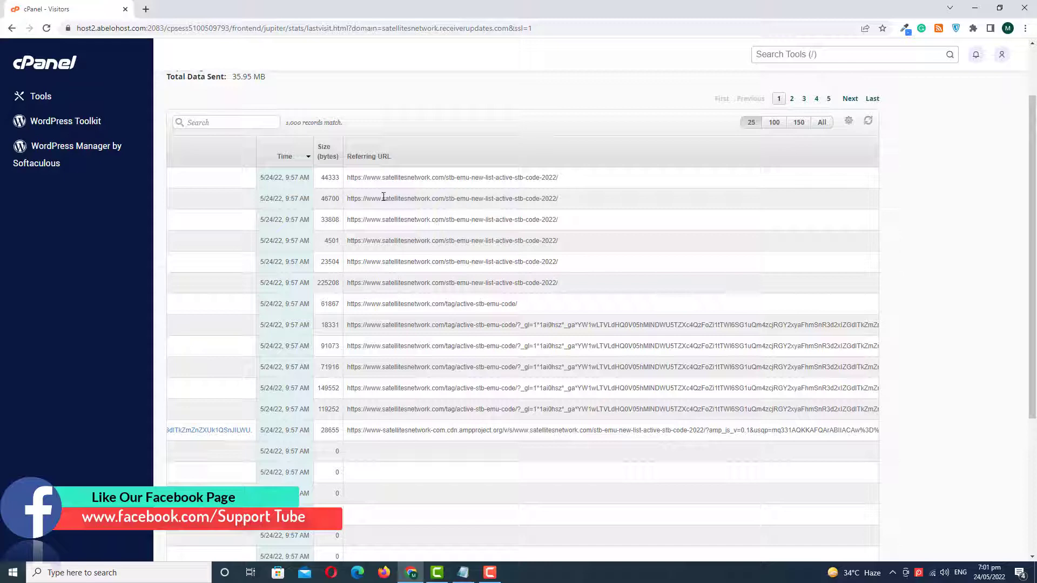
{"action": "scroll", "scroll_direction": "down", "scroll_amount": 3}
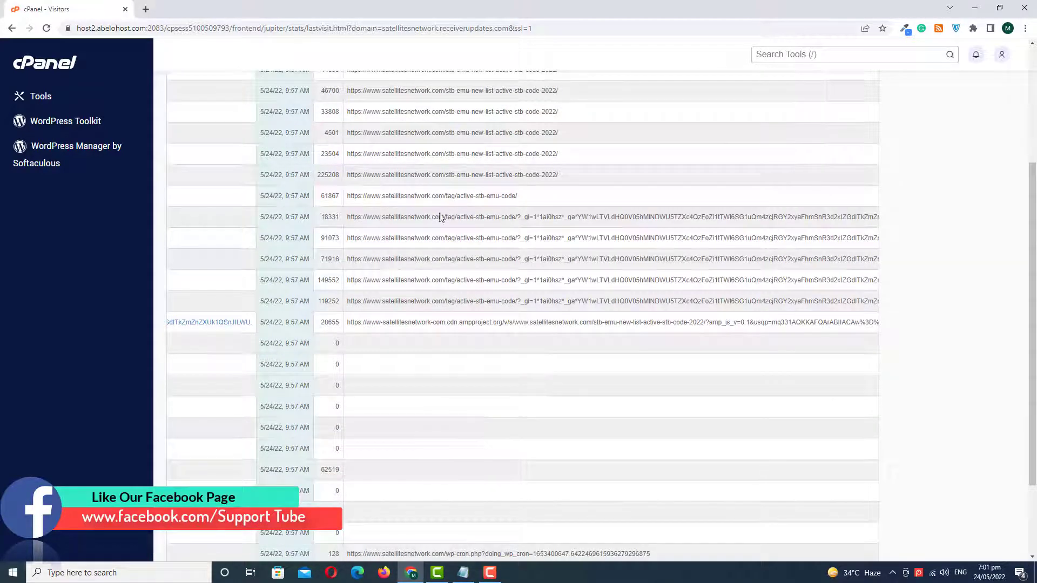
{"action": "mouse_move", "coordinate": [406, 248]}
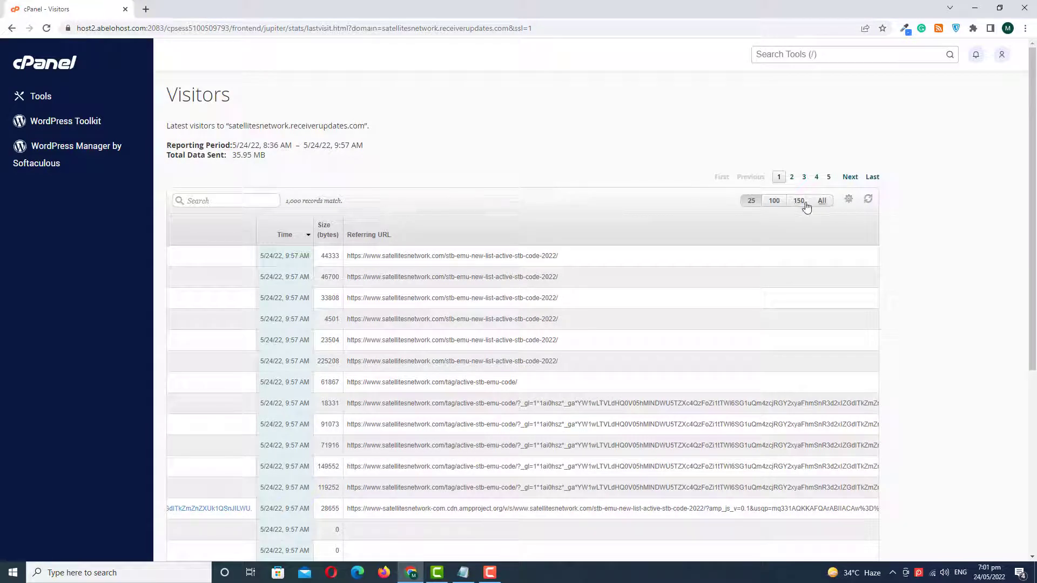
Go through pages 2 and 3 of the visitor log and shift the table left
{"action": "left_click", "coordinate": [790, 177]}
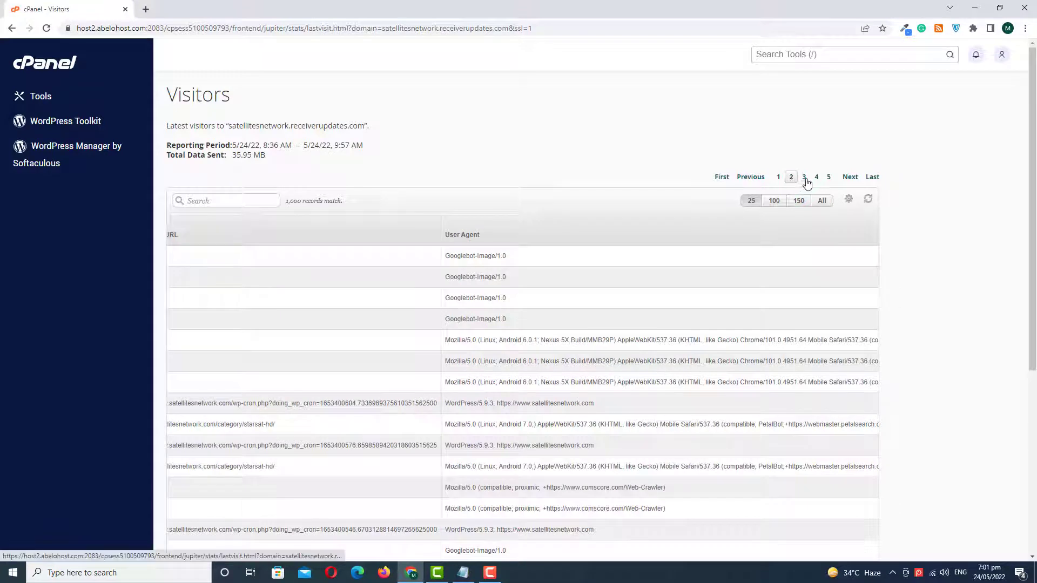
{"action": "left_click", "coordinate": [803, 176]}
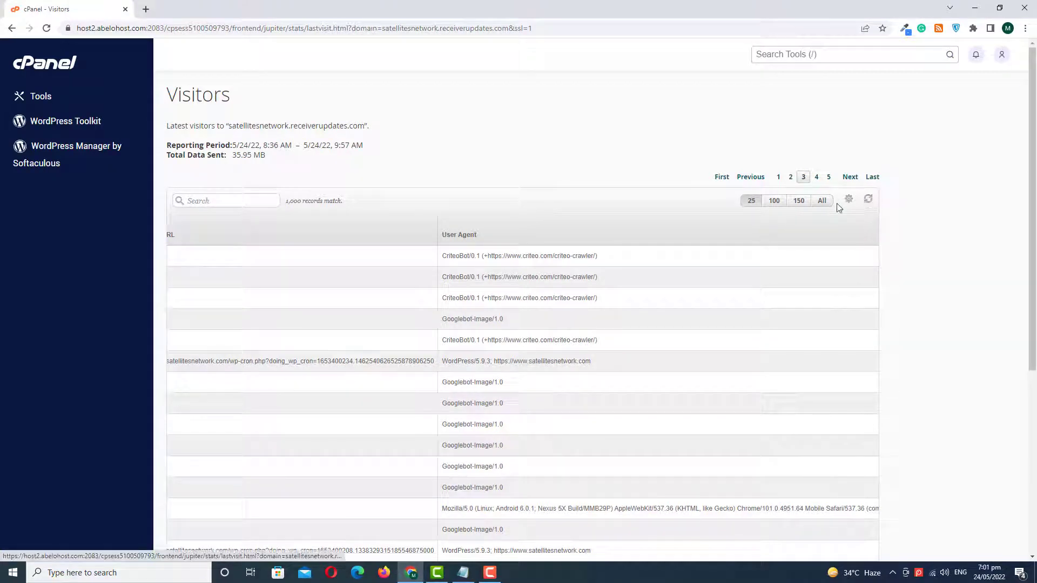
{"action": "mouse_move", "coordinate": [740, 259]}
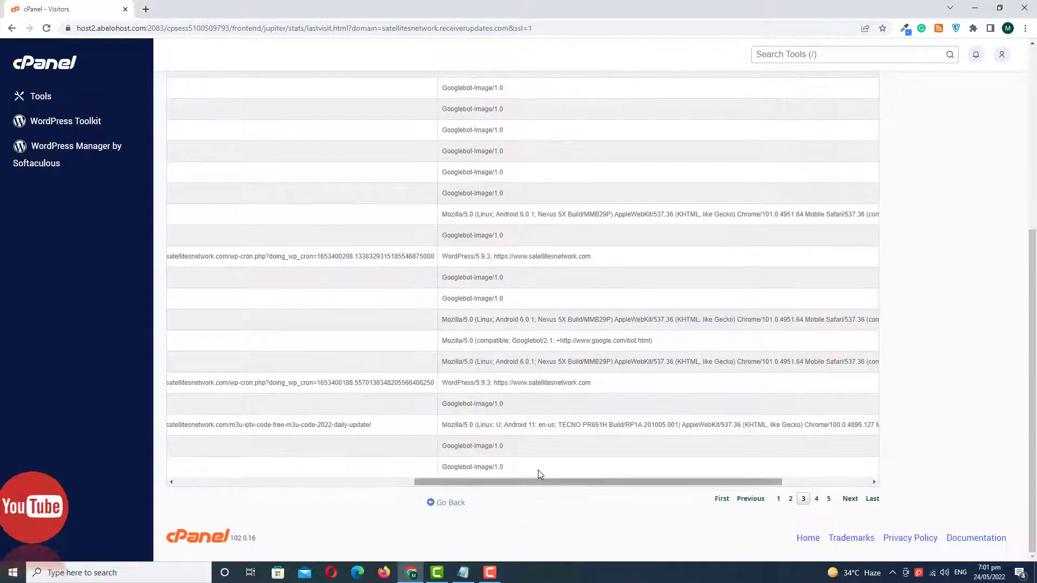
{"action": "left_click_drag", "start_coordinate": [539, 481], "coordinate": [351, 481]}
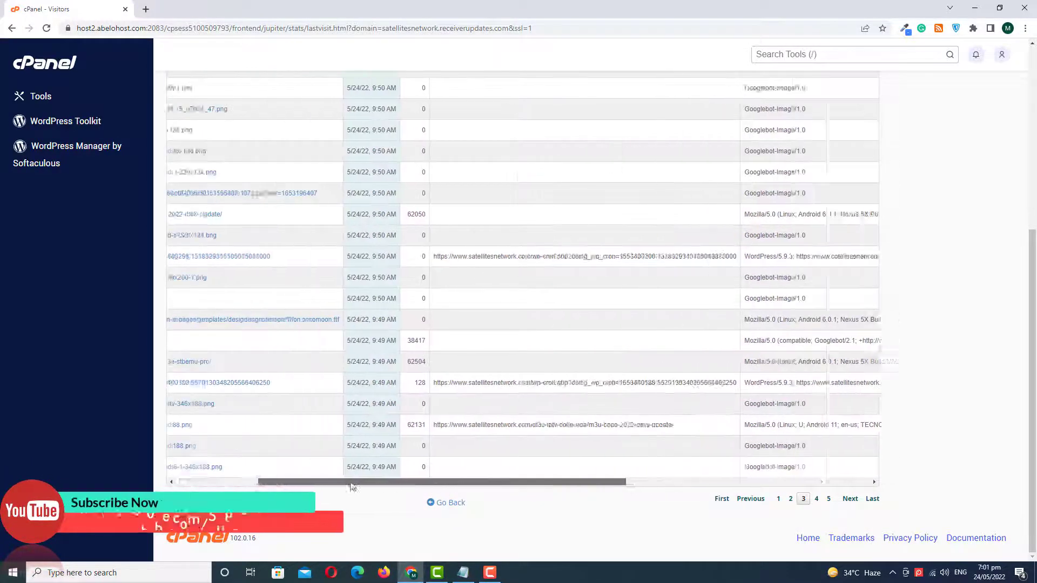